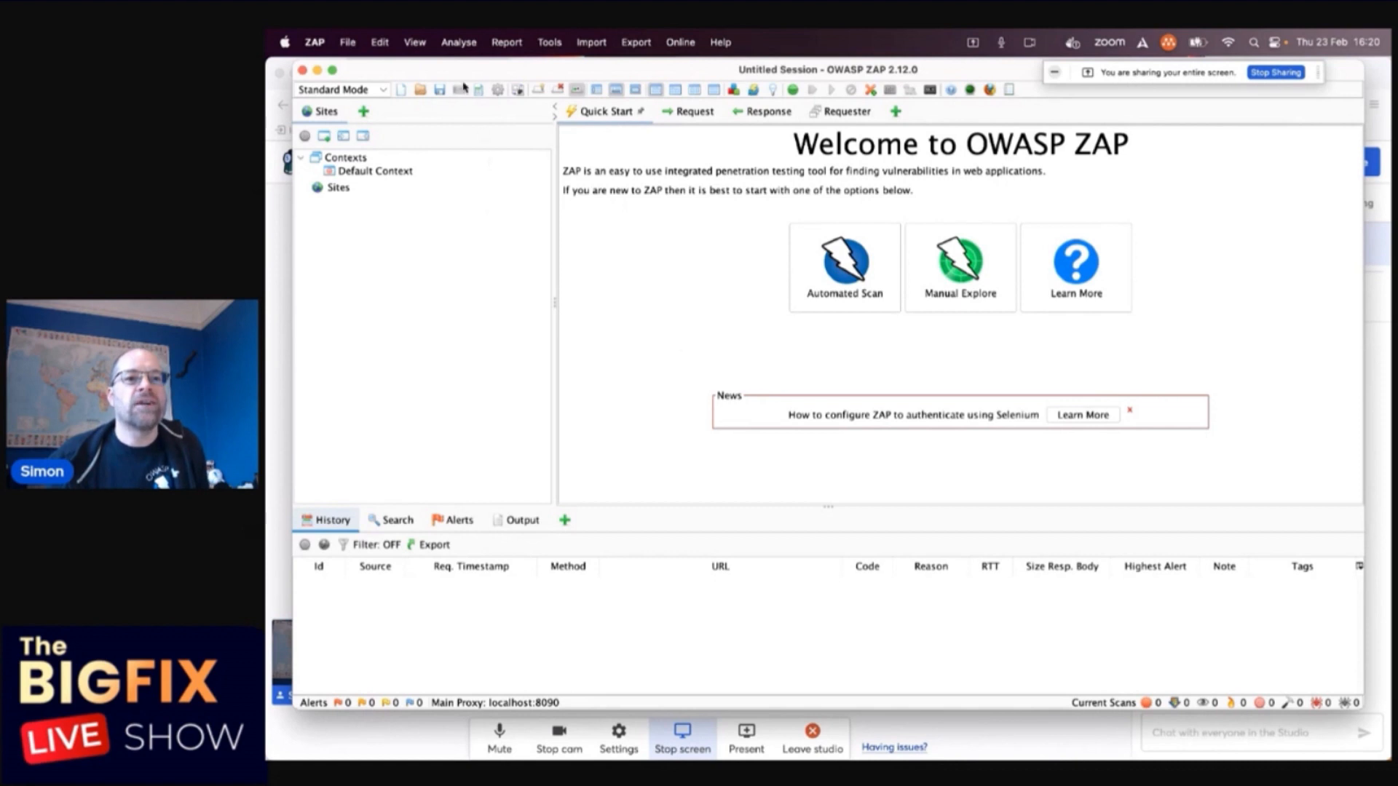
pyautogui.moveTo(538, 89)
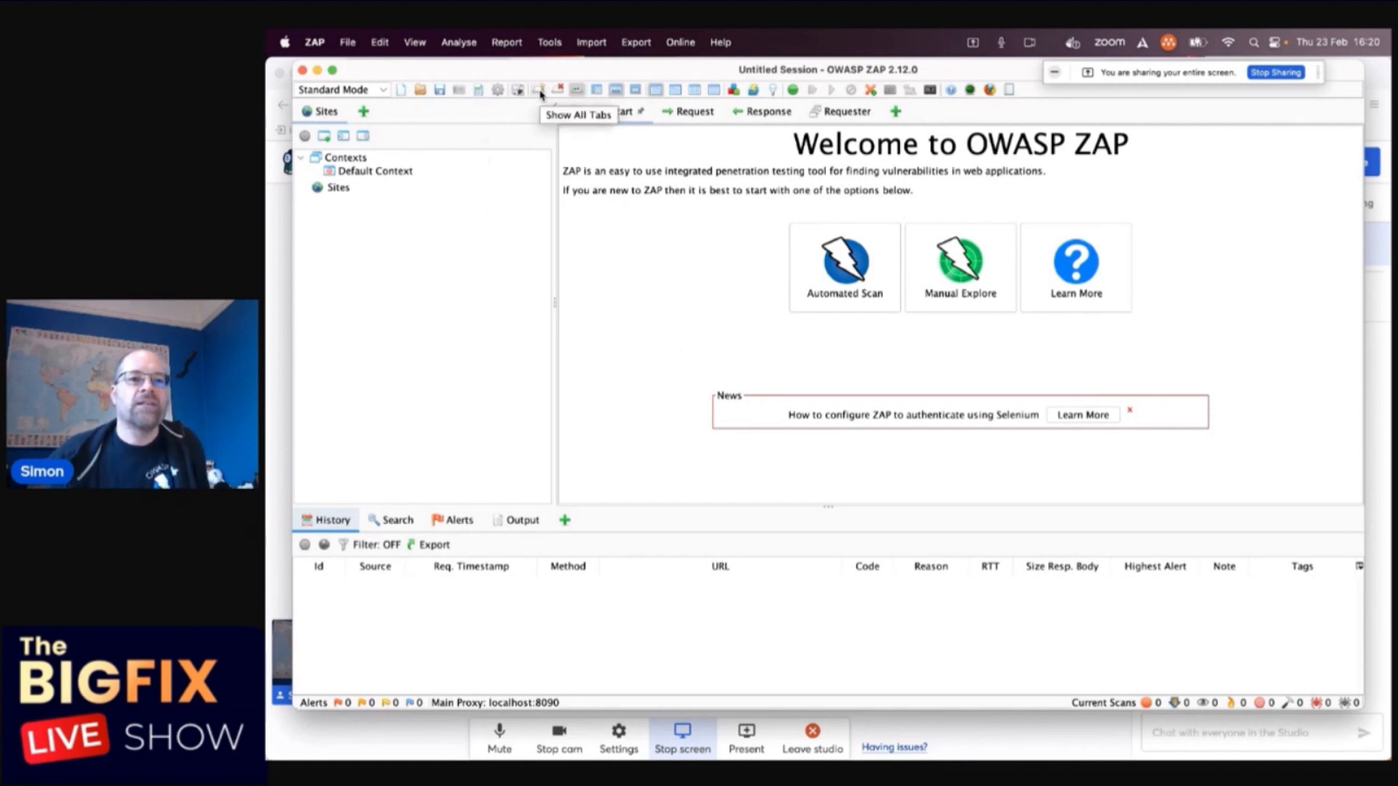
pyautogui.click(539, 89)
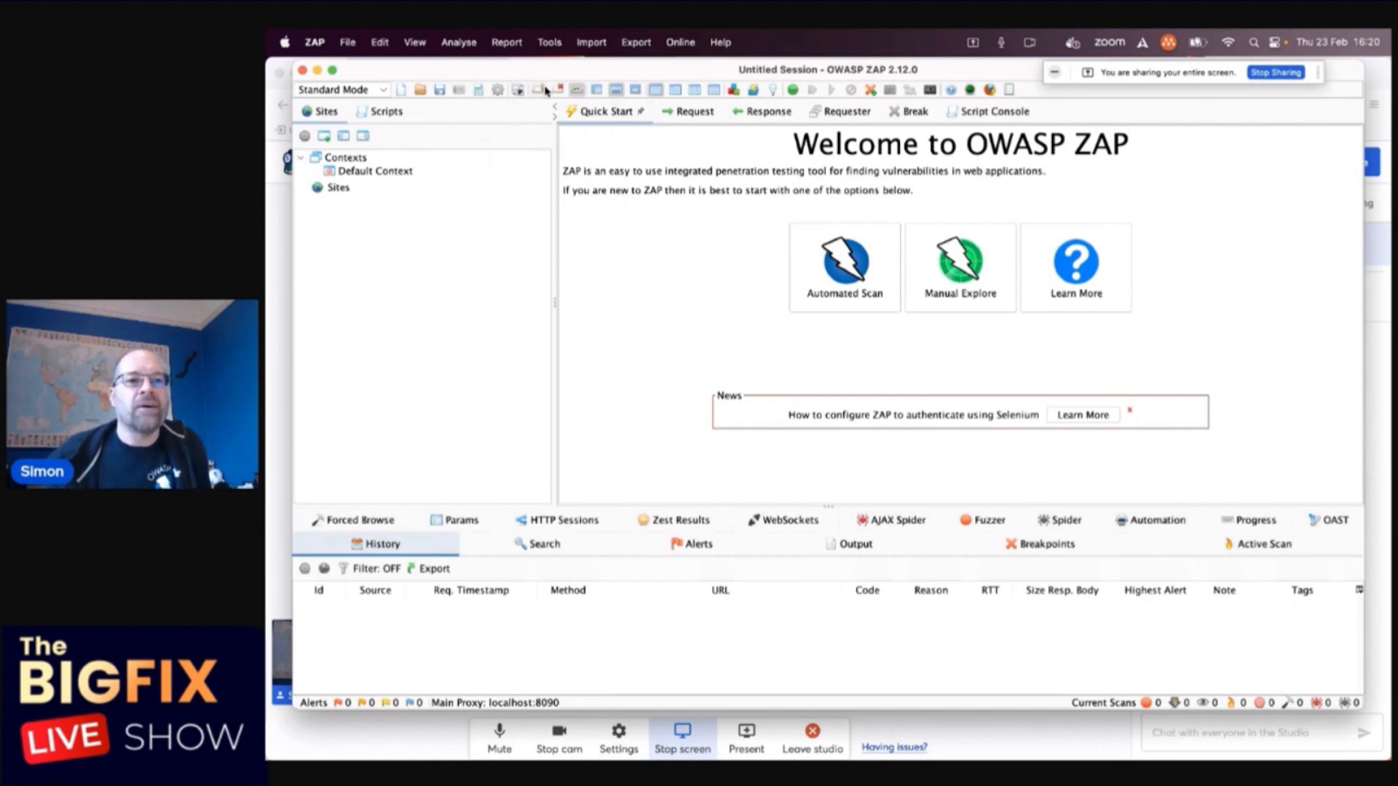
pyautogui.moveTo(544, 89)
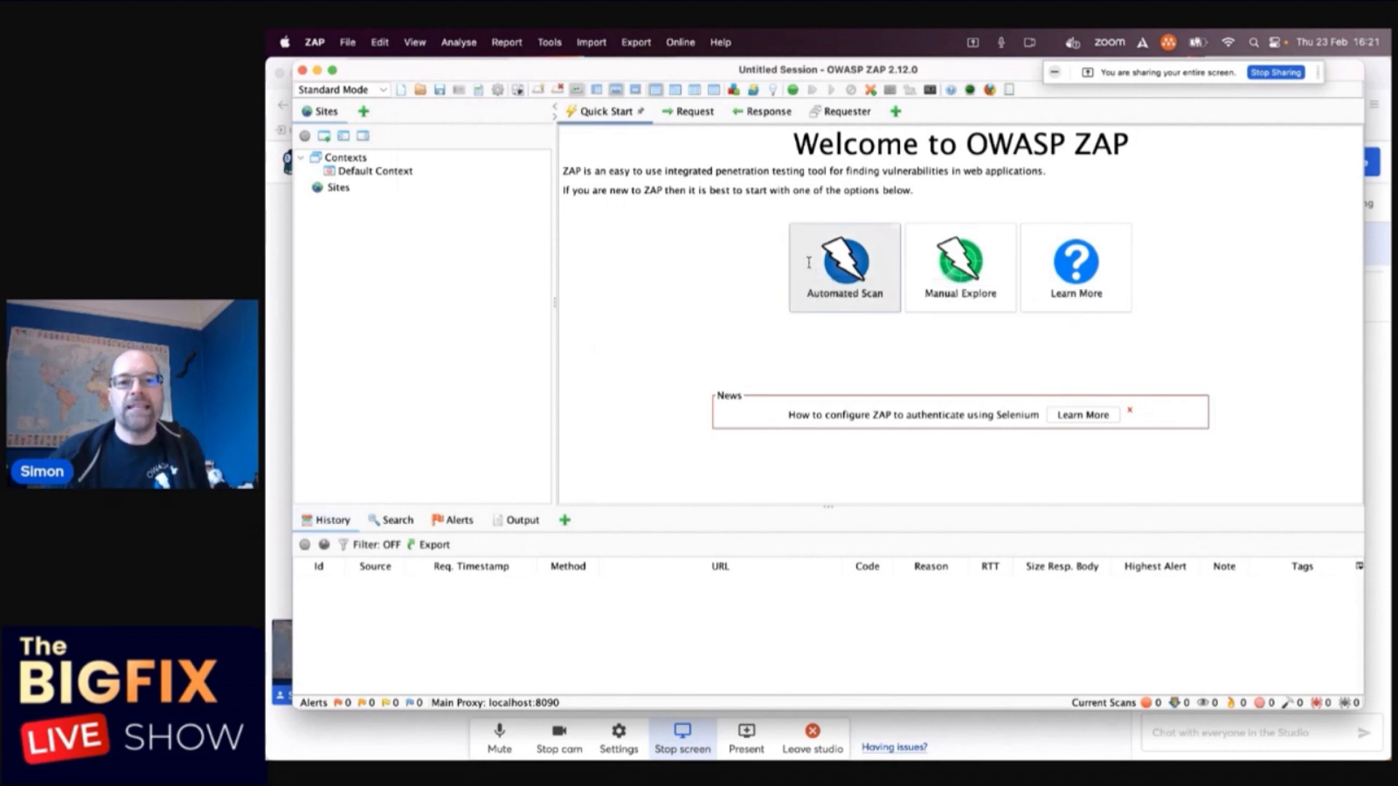
pyautogui.click(842, 267)
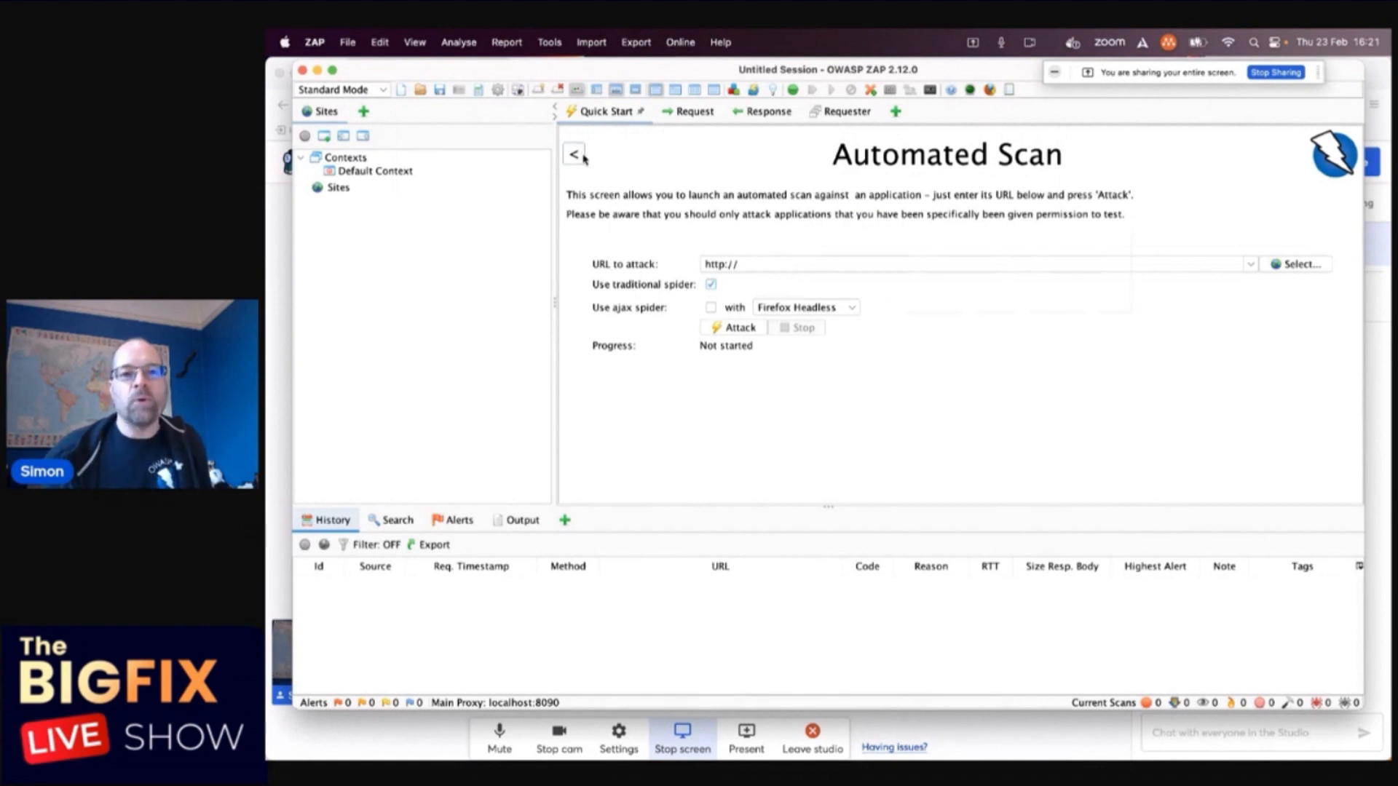
pyautogui.click(574, 153)
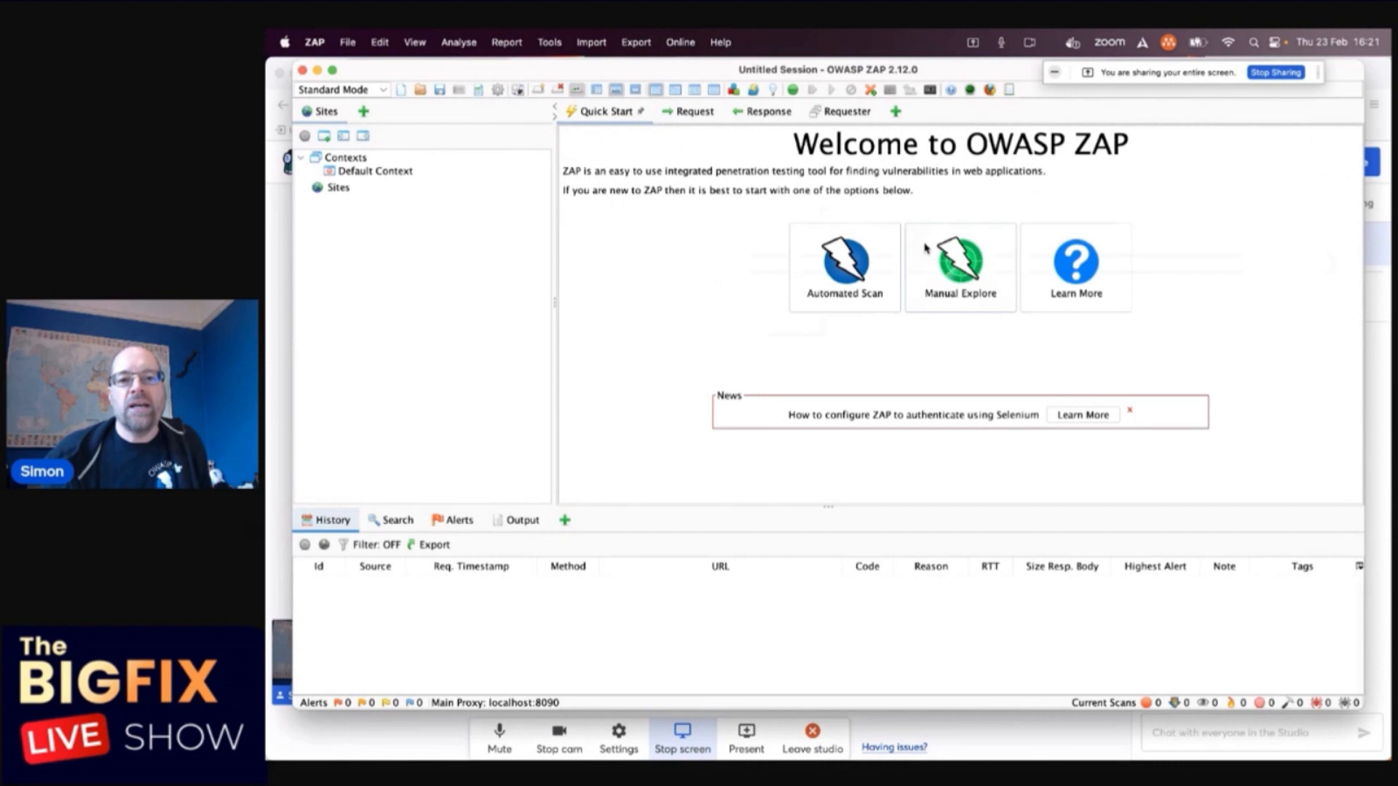
pyautogui.click(959, 268)
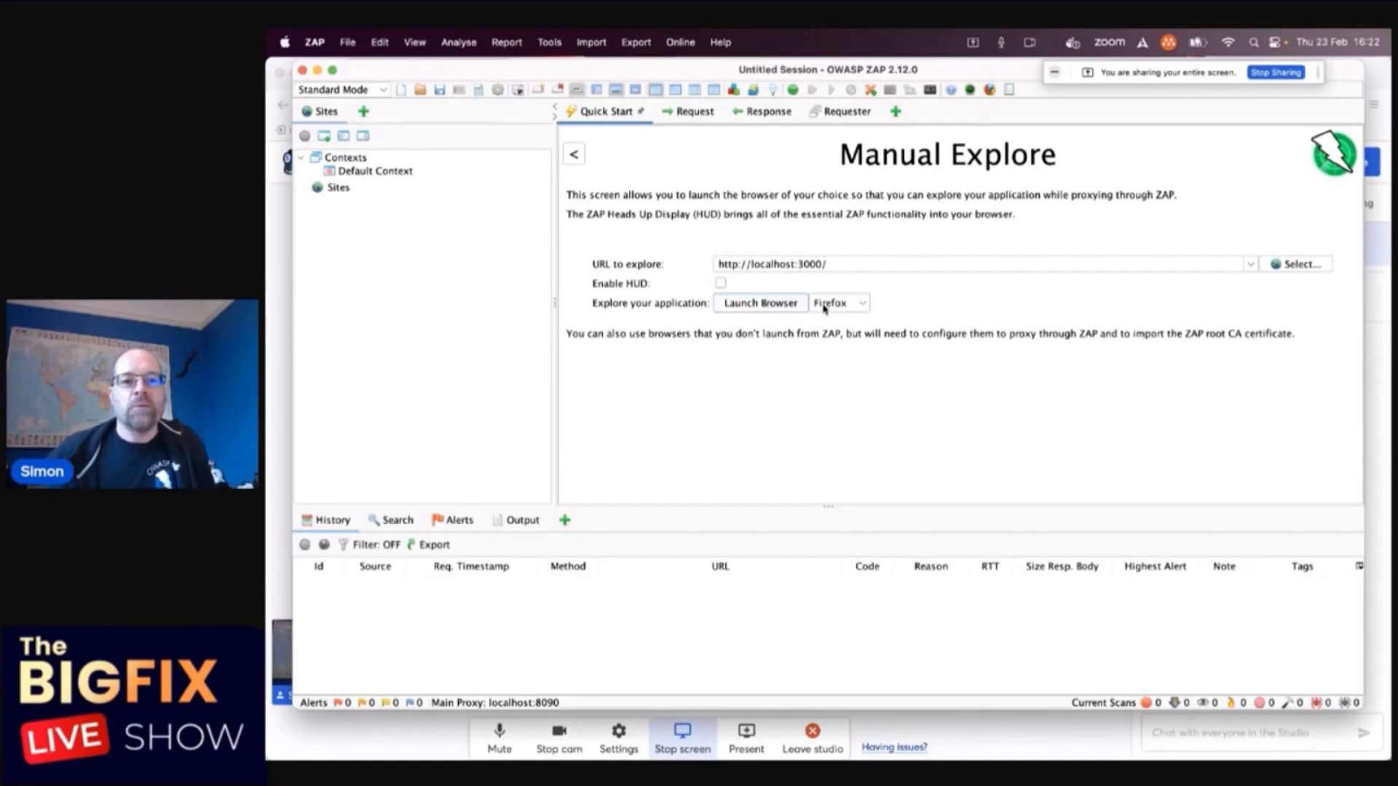
# - Launch the proxied browser, dismiss the Juice Shop welcome, and search for 'jhgjhg'
pyautogui.click(760, 302)
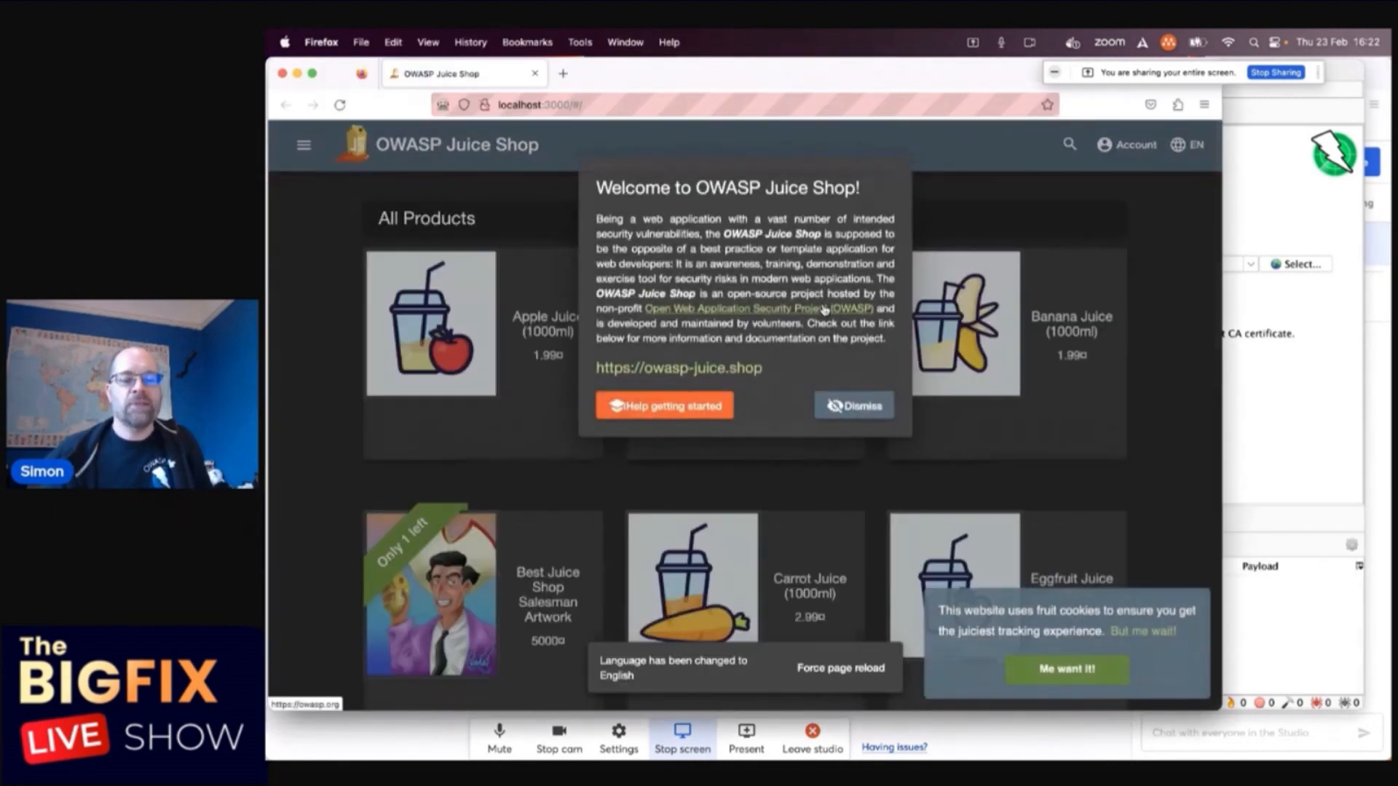
pyautogui.click(851, 407)
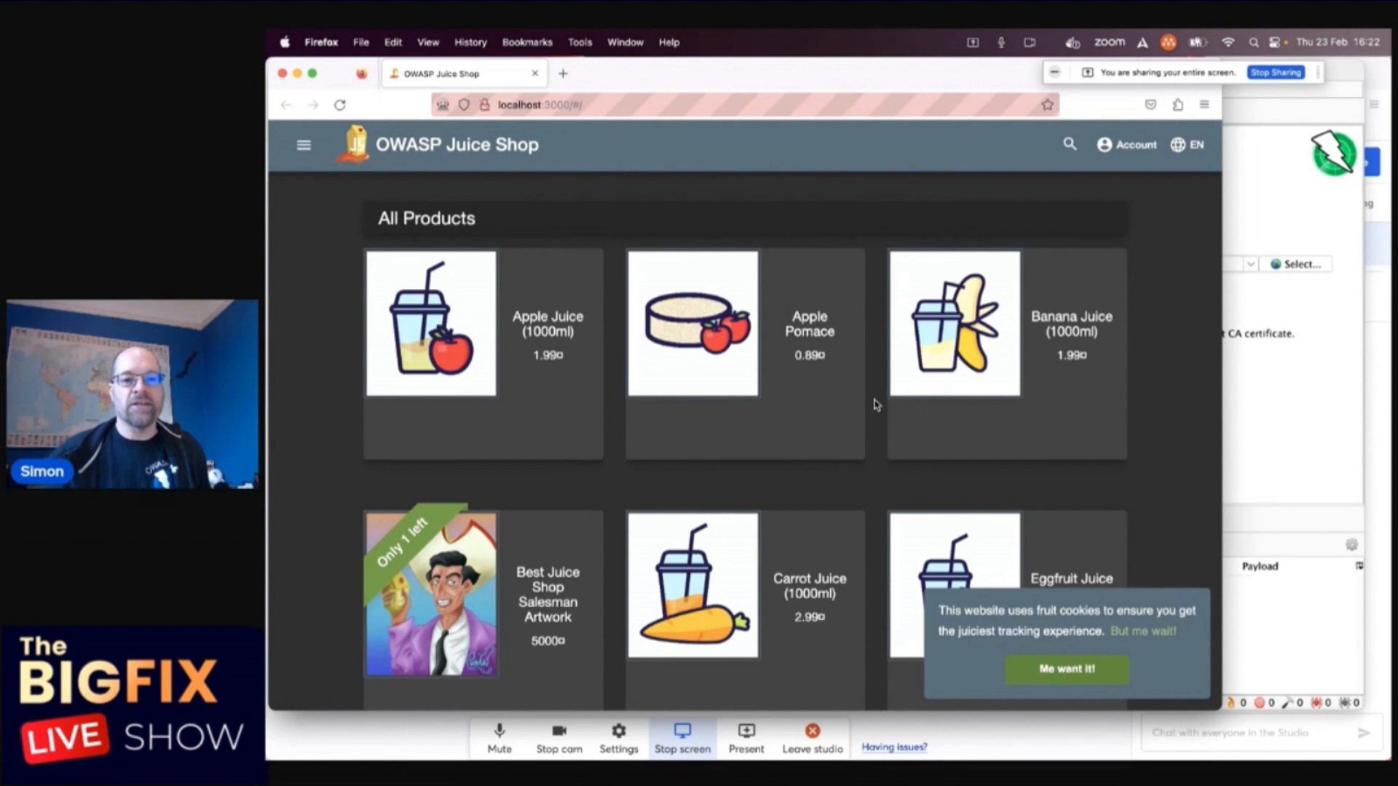
pyautogui.write('jhgjhg')
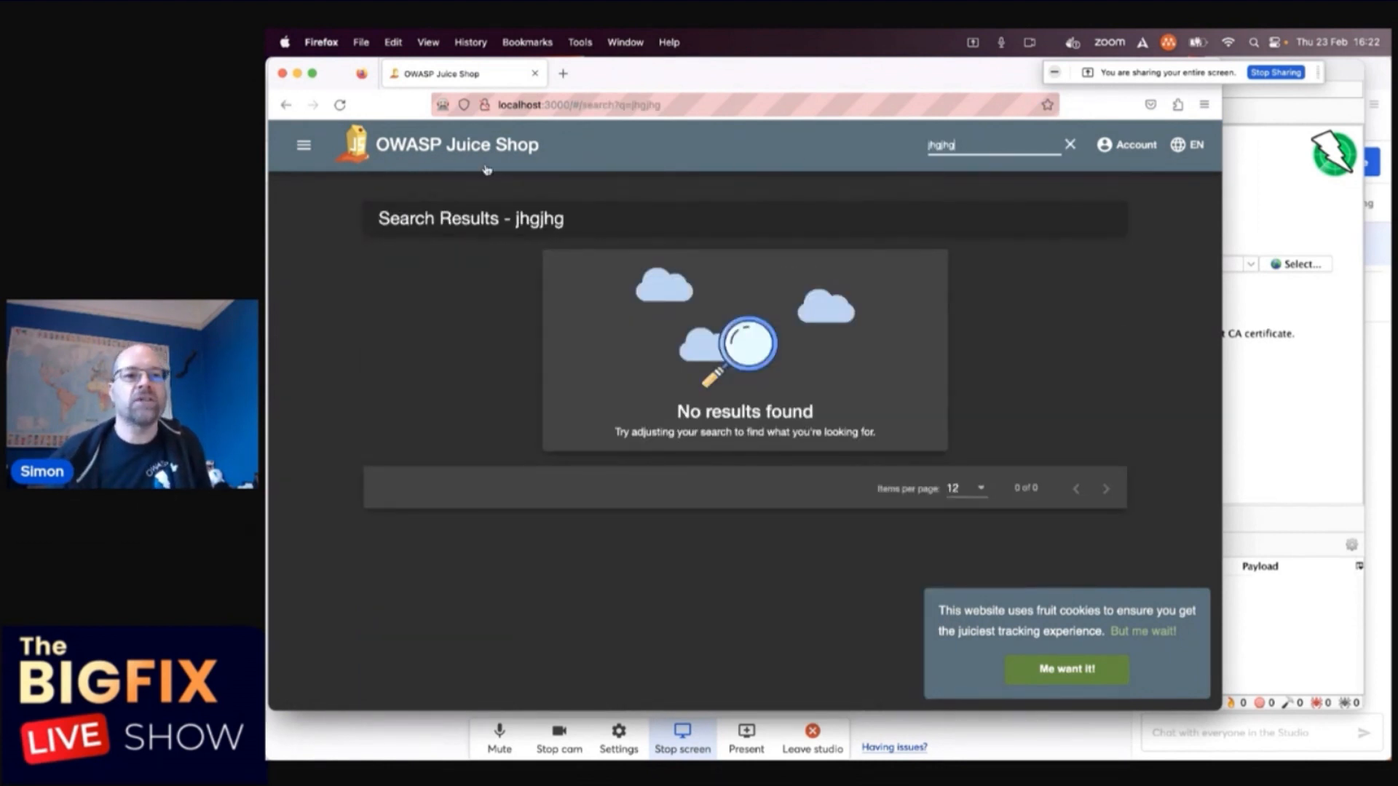
pyautogui.click(1068, 144)
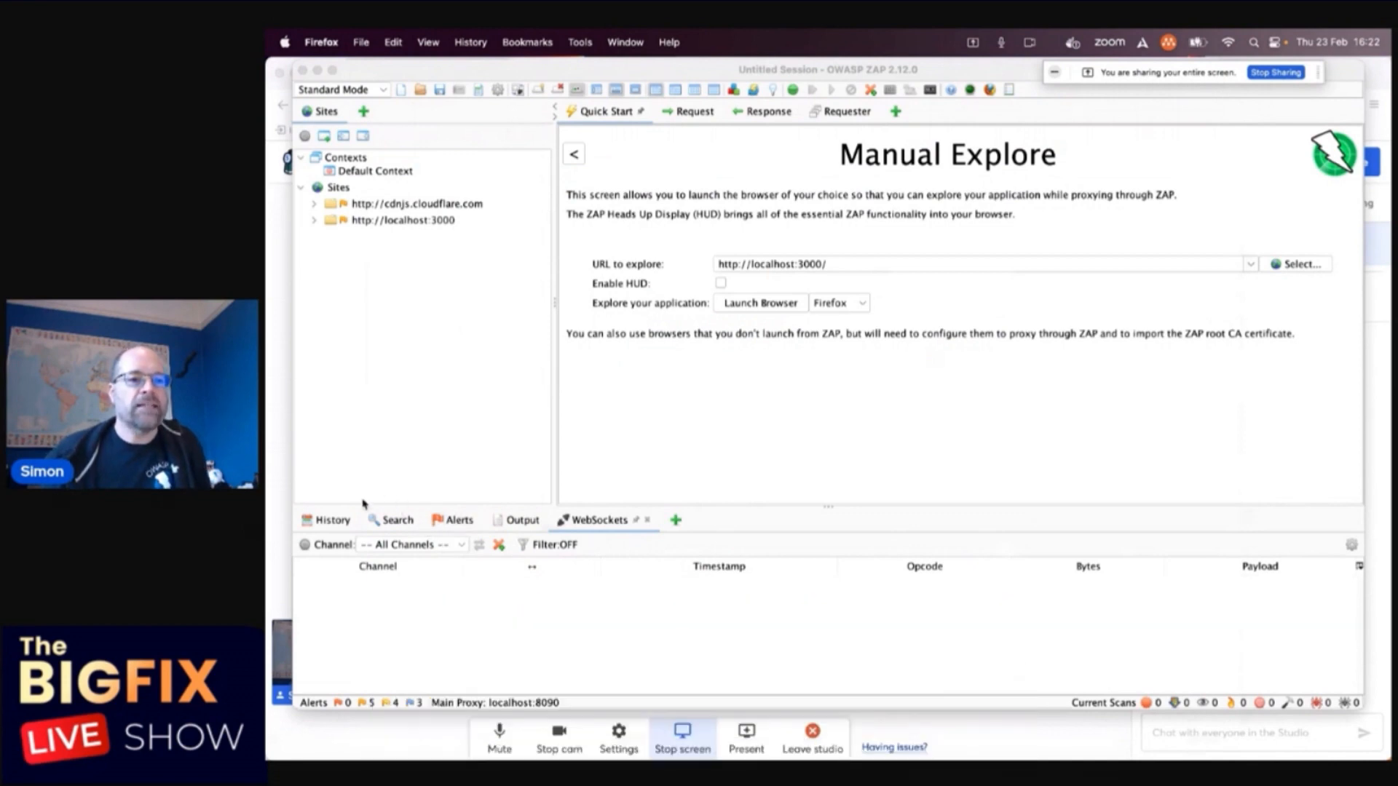
# - Inspect request 69 (api/Quantitys) with its response in History, then show the Vulnerable JS Library alert
pyautogui.click(332, 519)
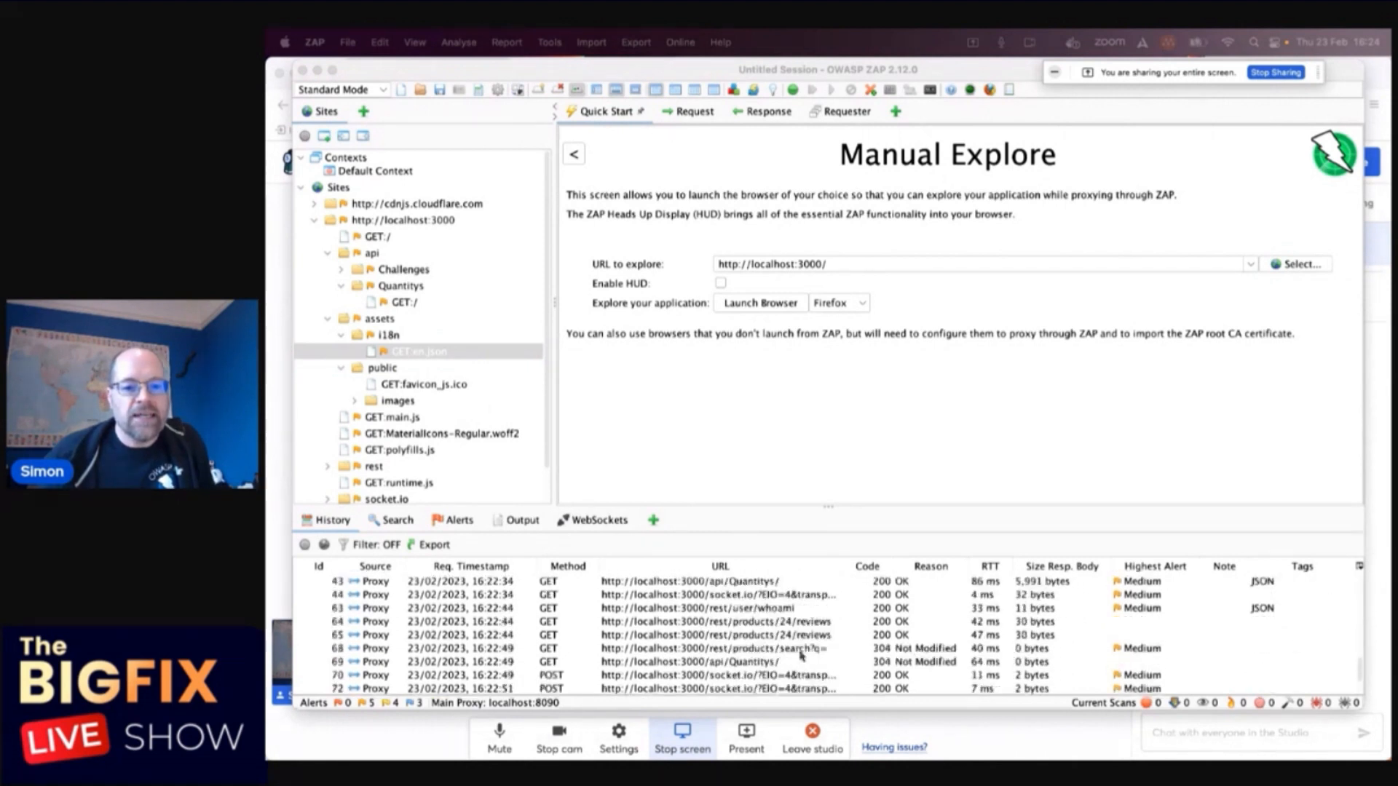
pyautogui.click(719, 620)
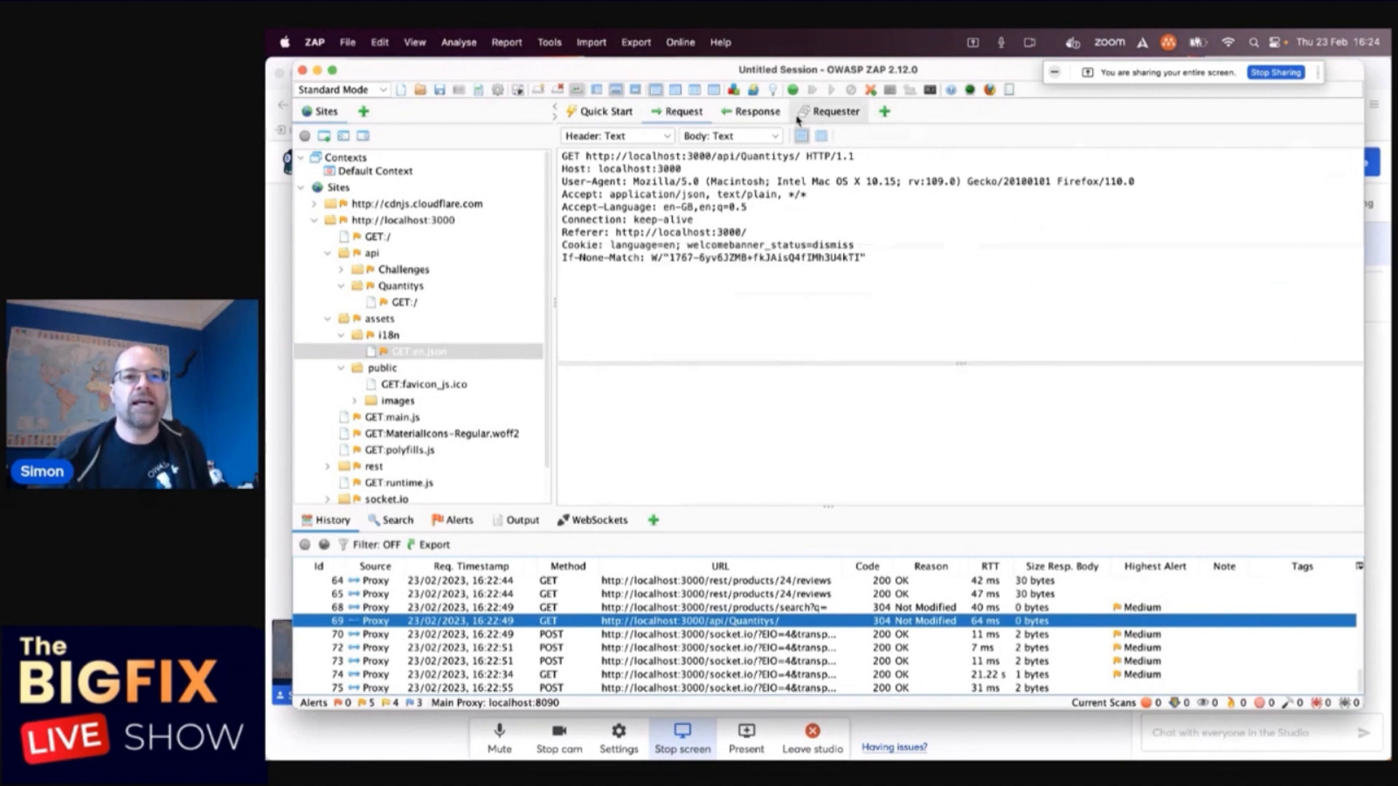
pyautogui.click(758, 111)
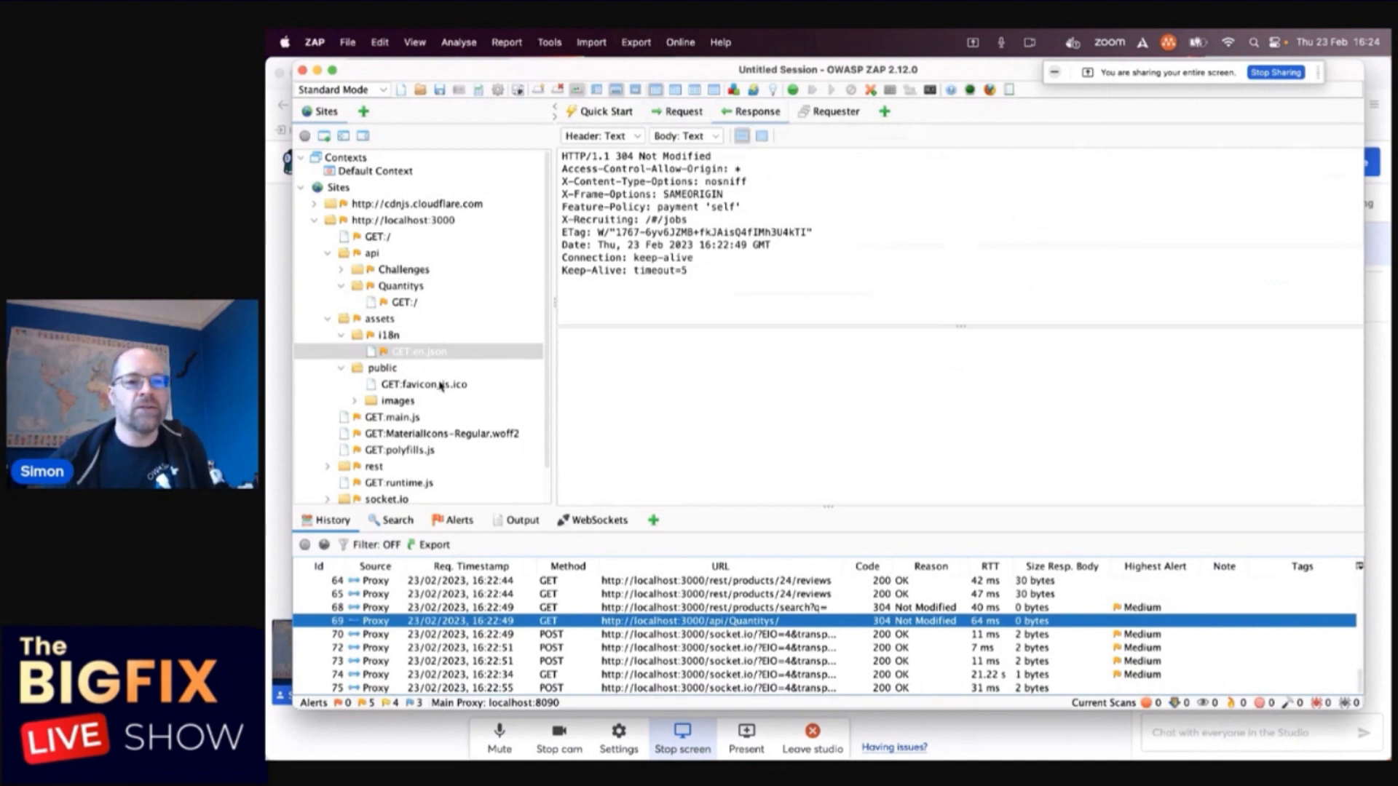
pyautogui.click(423, 385)
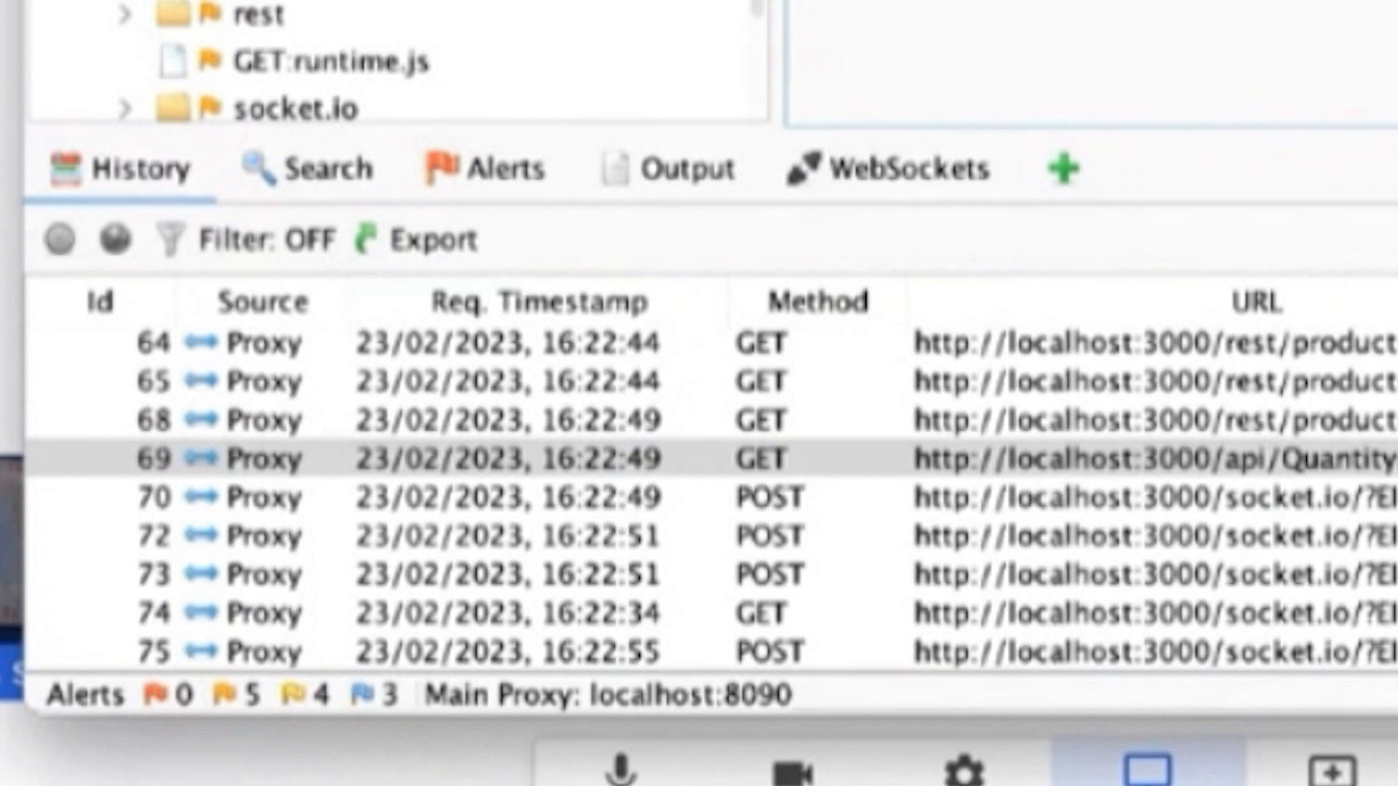
pyautogui.moveTo(660, 748)
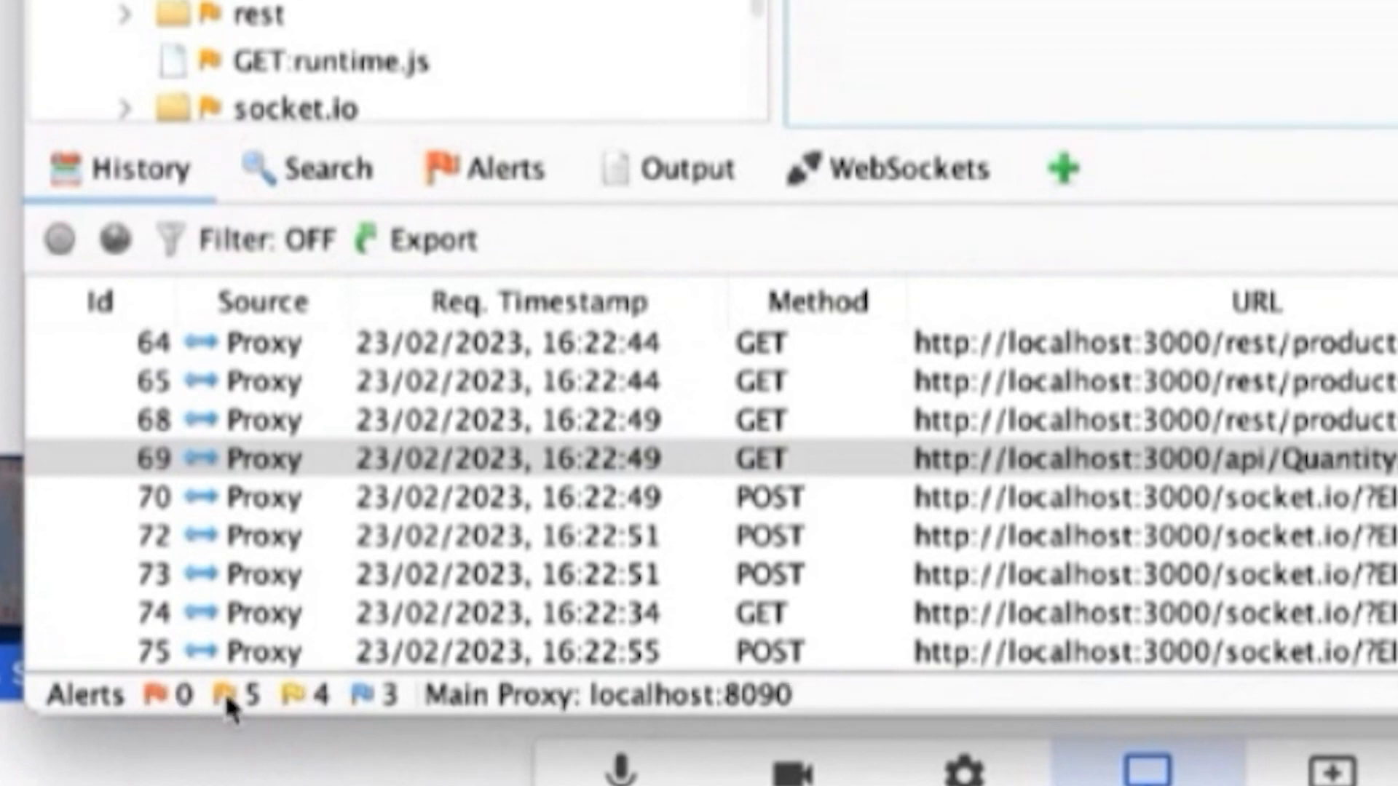
pyautogui.moveTo(543, 513)
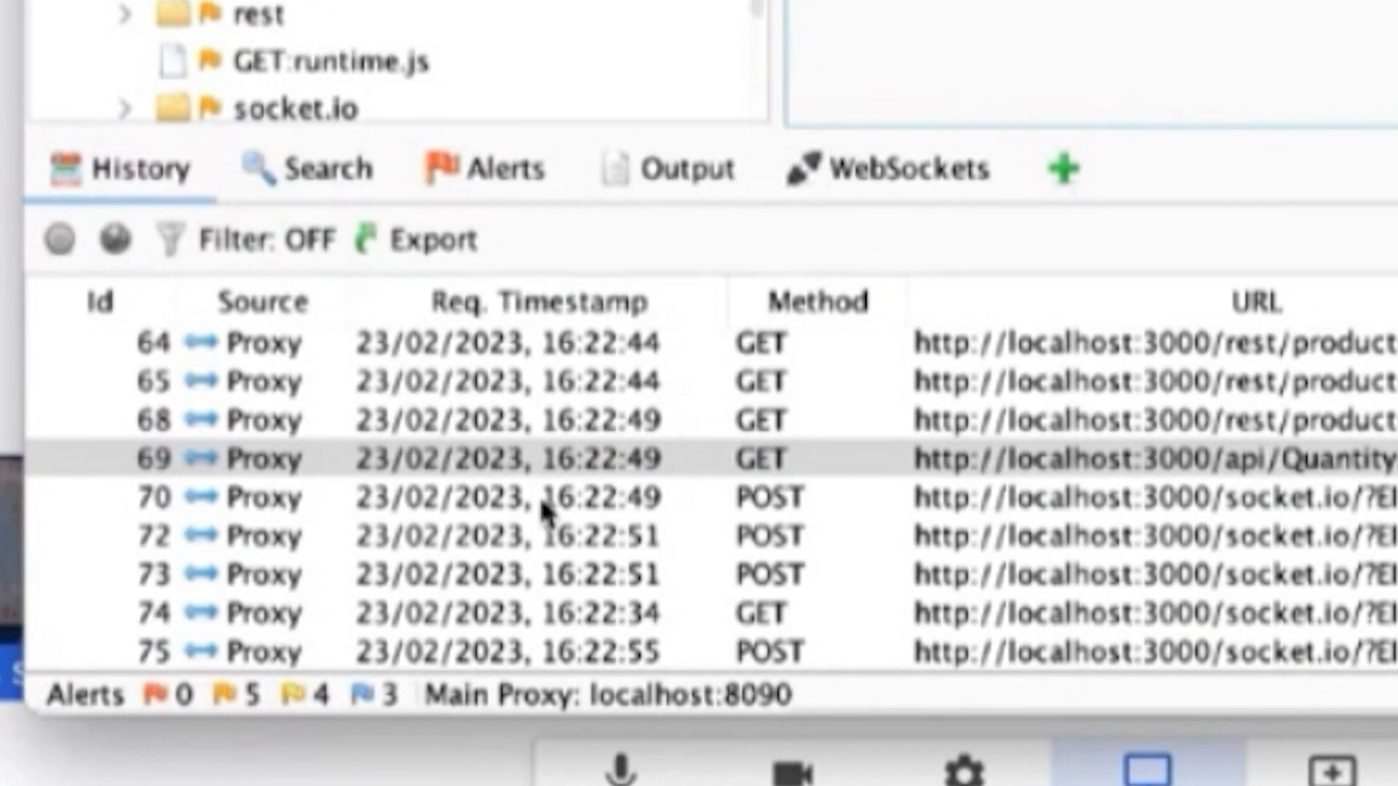
pyautogui.click(486, 168)
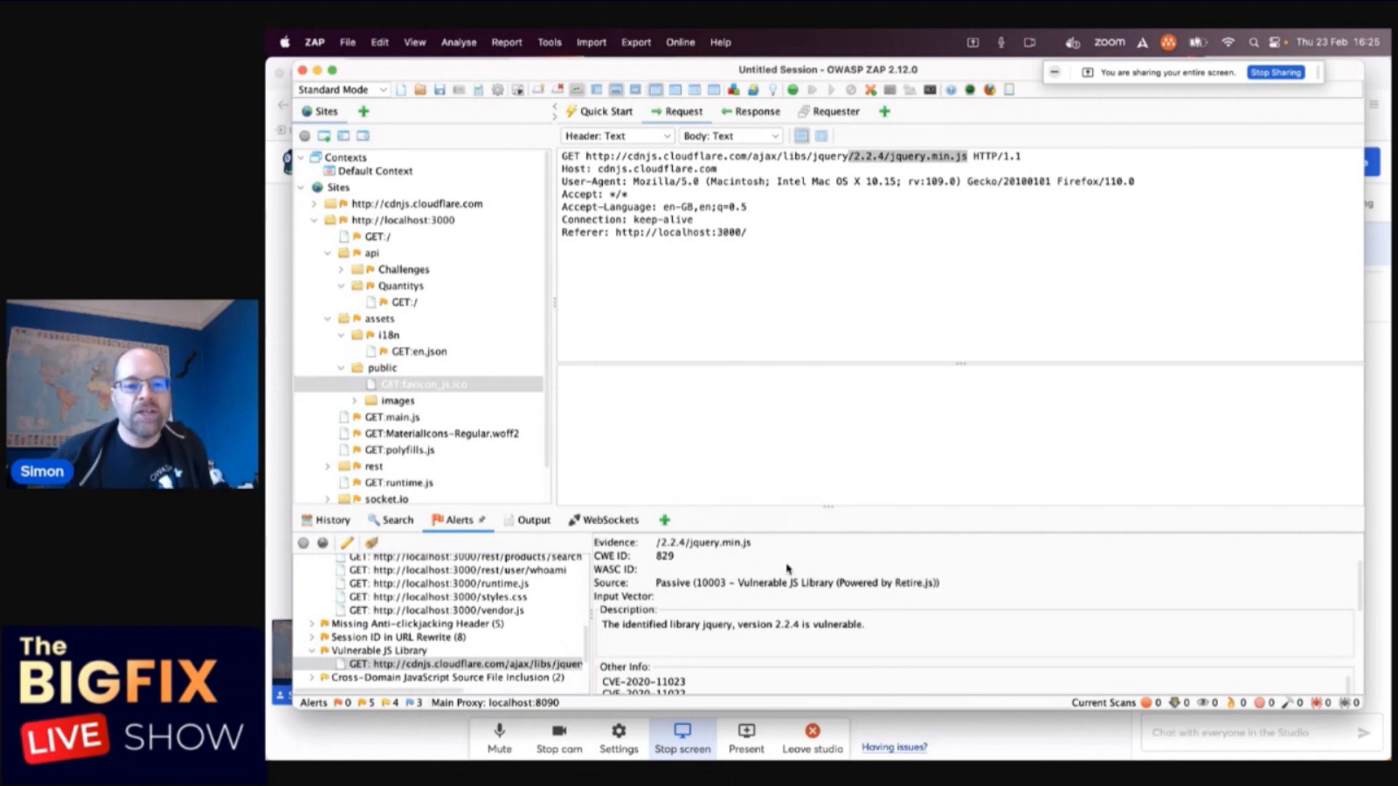
# - Expand the Cross-Domain Misconfiguration (19) node to reveal its affected URLs
pyautogui.moveTo(655, 624); pyautogui.dragTo(863, 624)
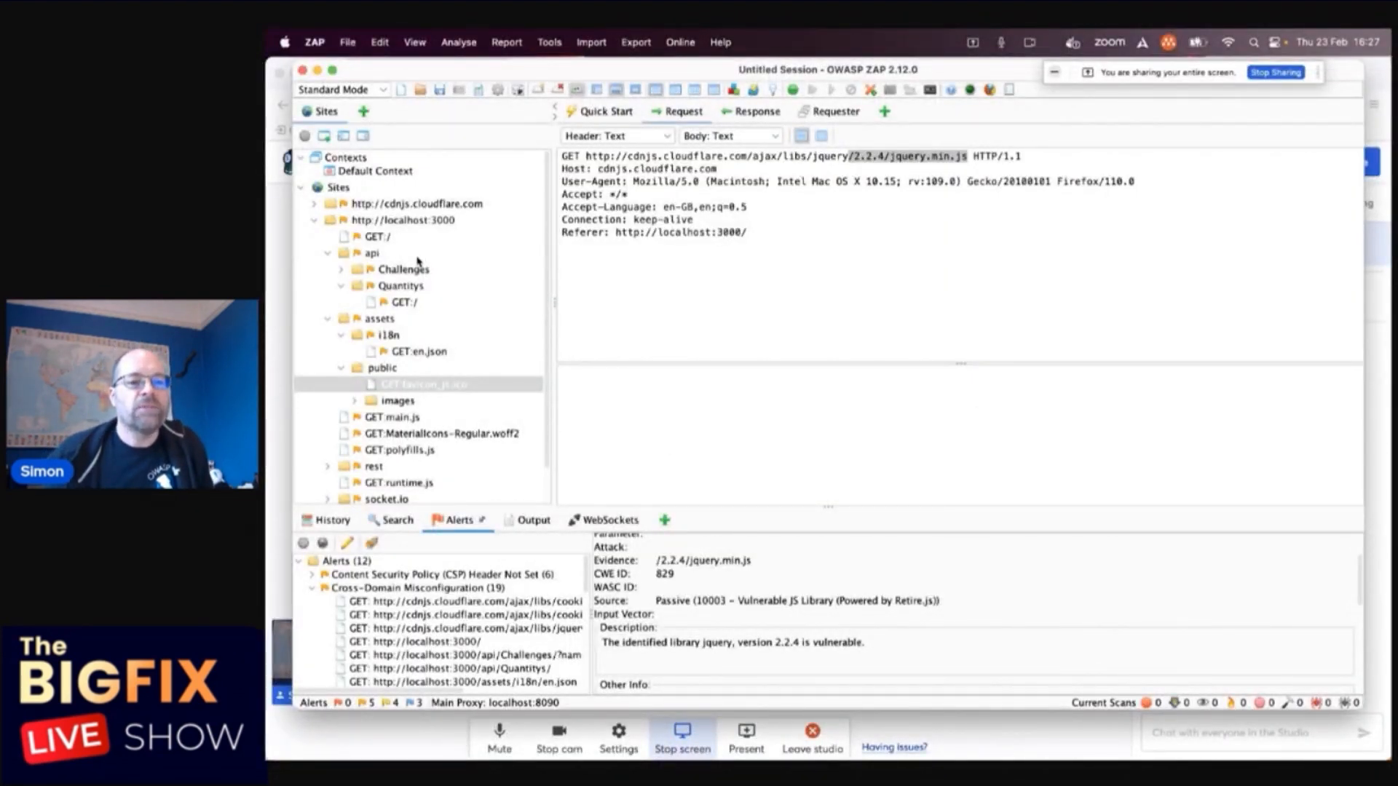
pyautogui.rightClick(401, 220)
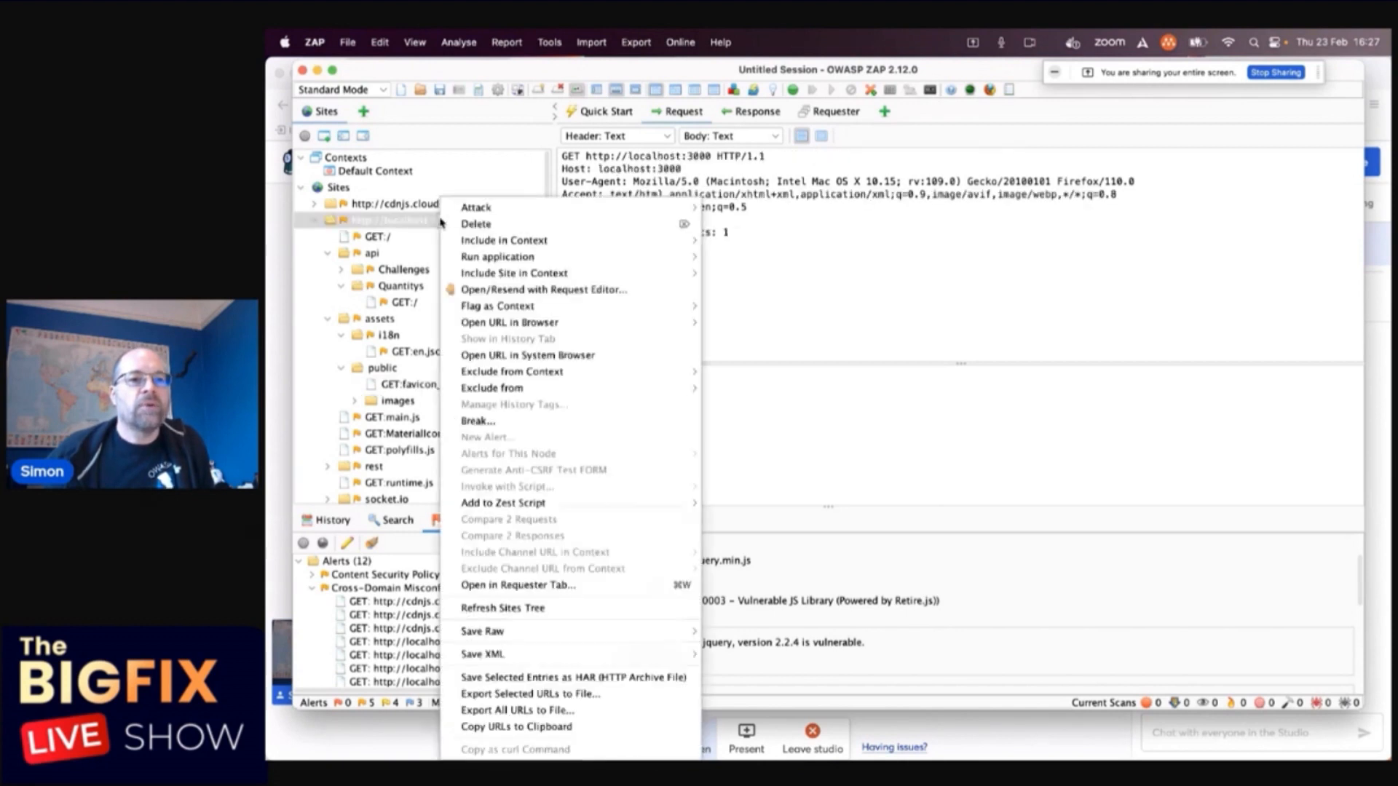
pyautogui.moveTo(475, 206)
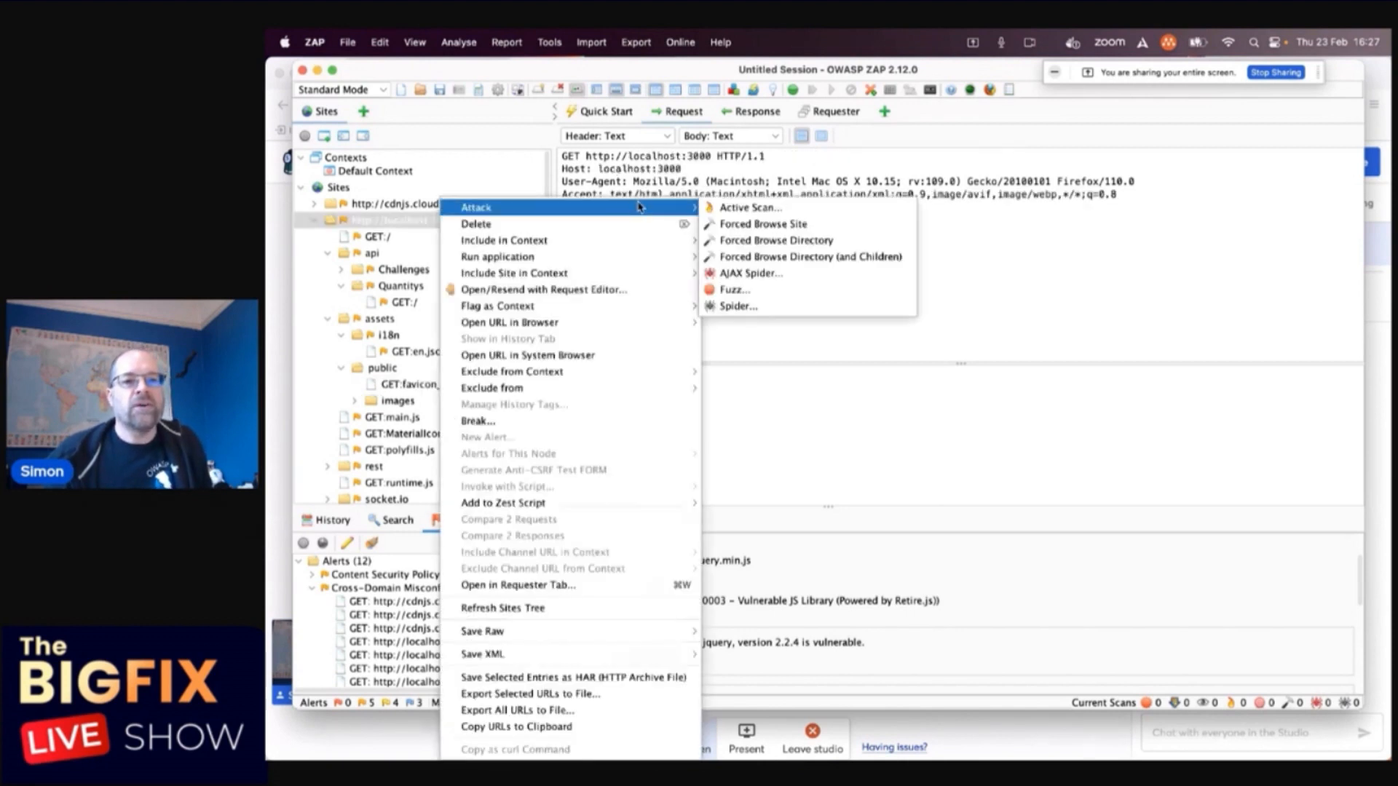
pyautogui.moveTo(733, 288)
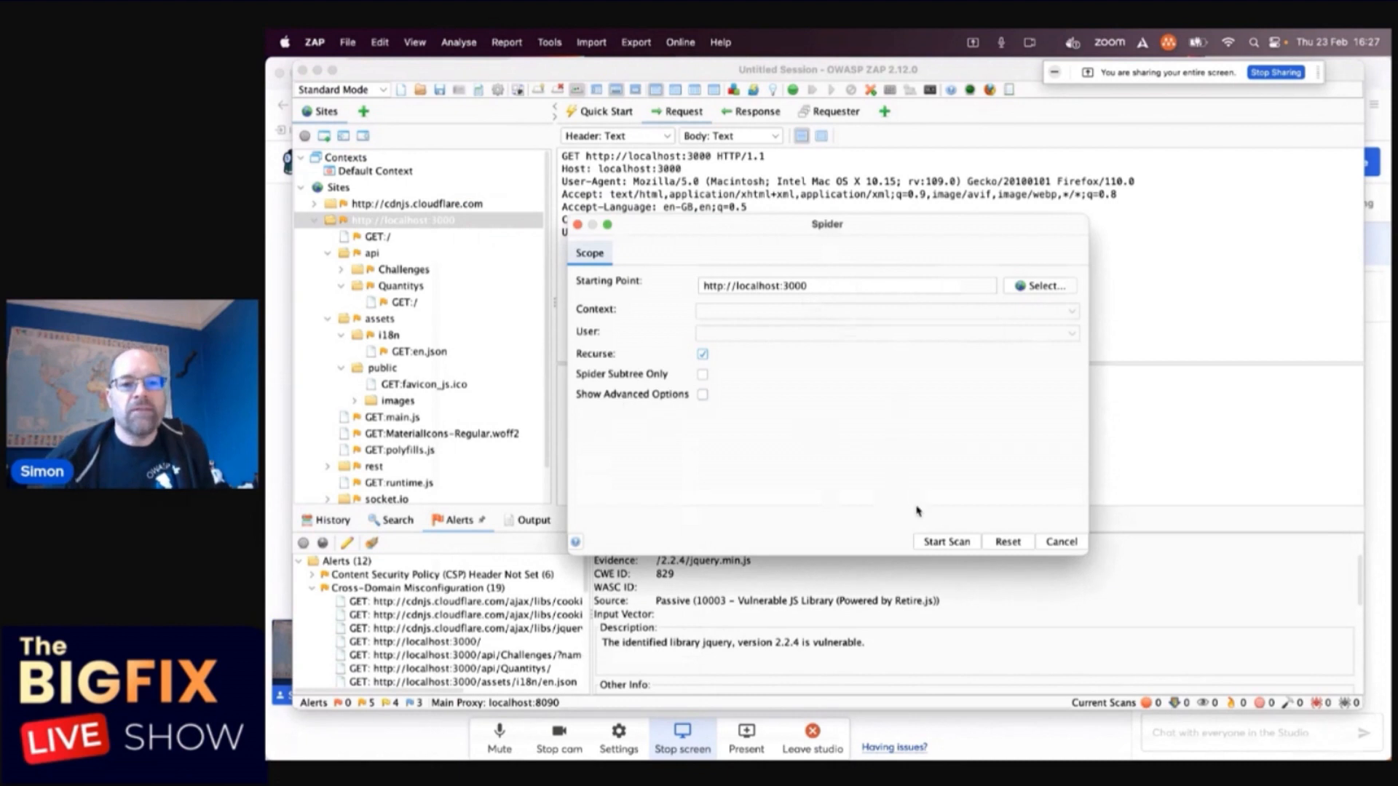
pyautogui.click(702, 394)
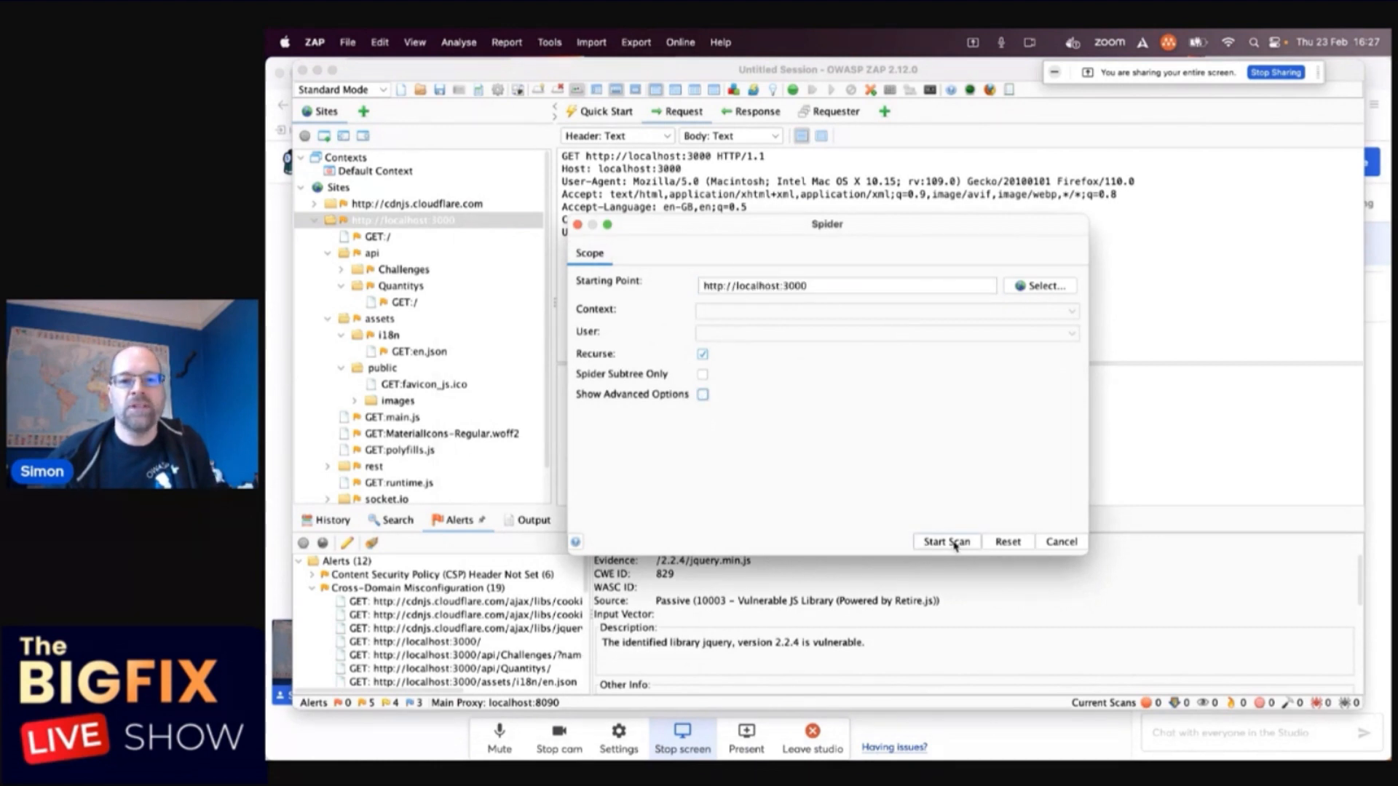
pyautogui.click(947, 542)
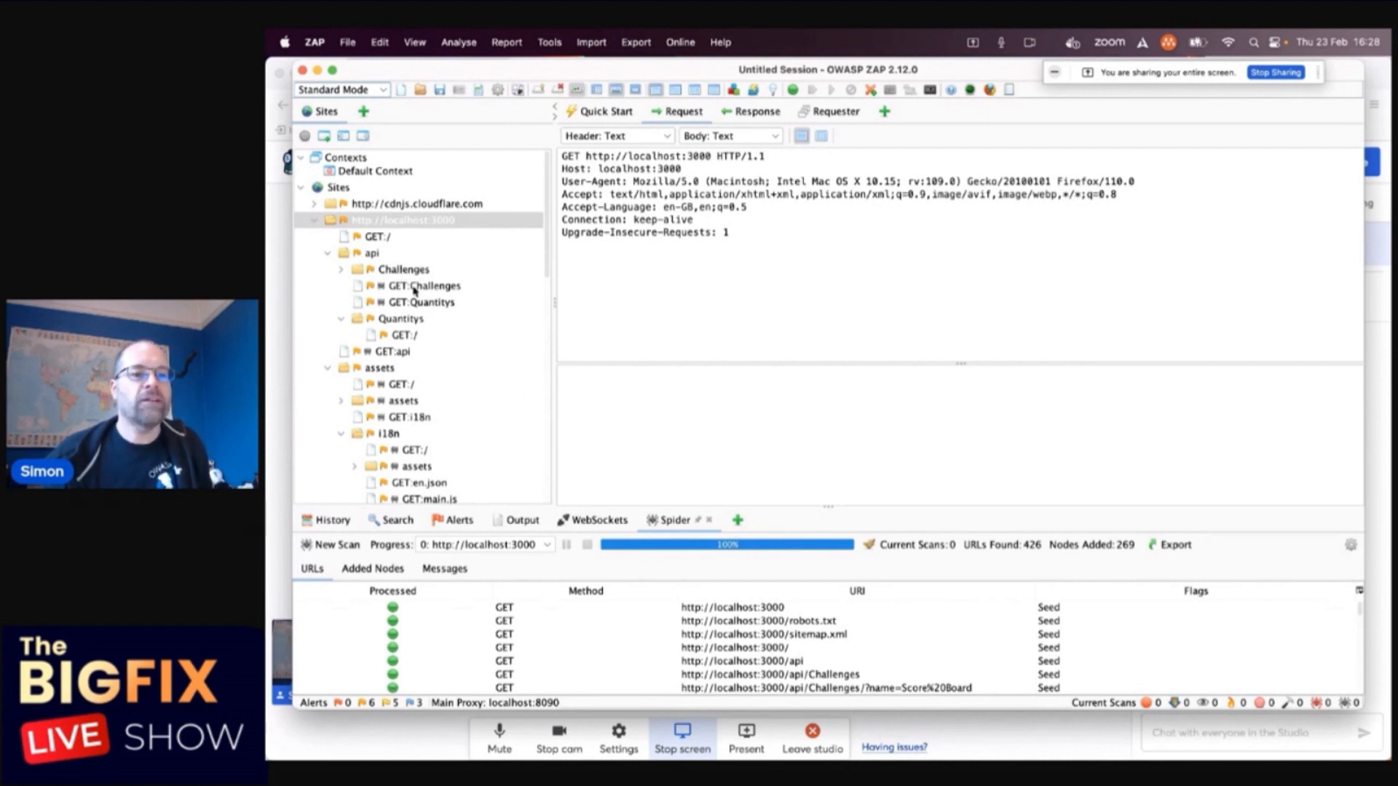
# - View the GET:Challenges and GET:Quantitys requests discovered by the spider in the Sites tree
pyautogui.click(425, 285)
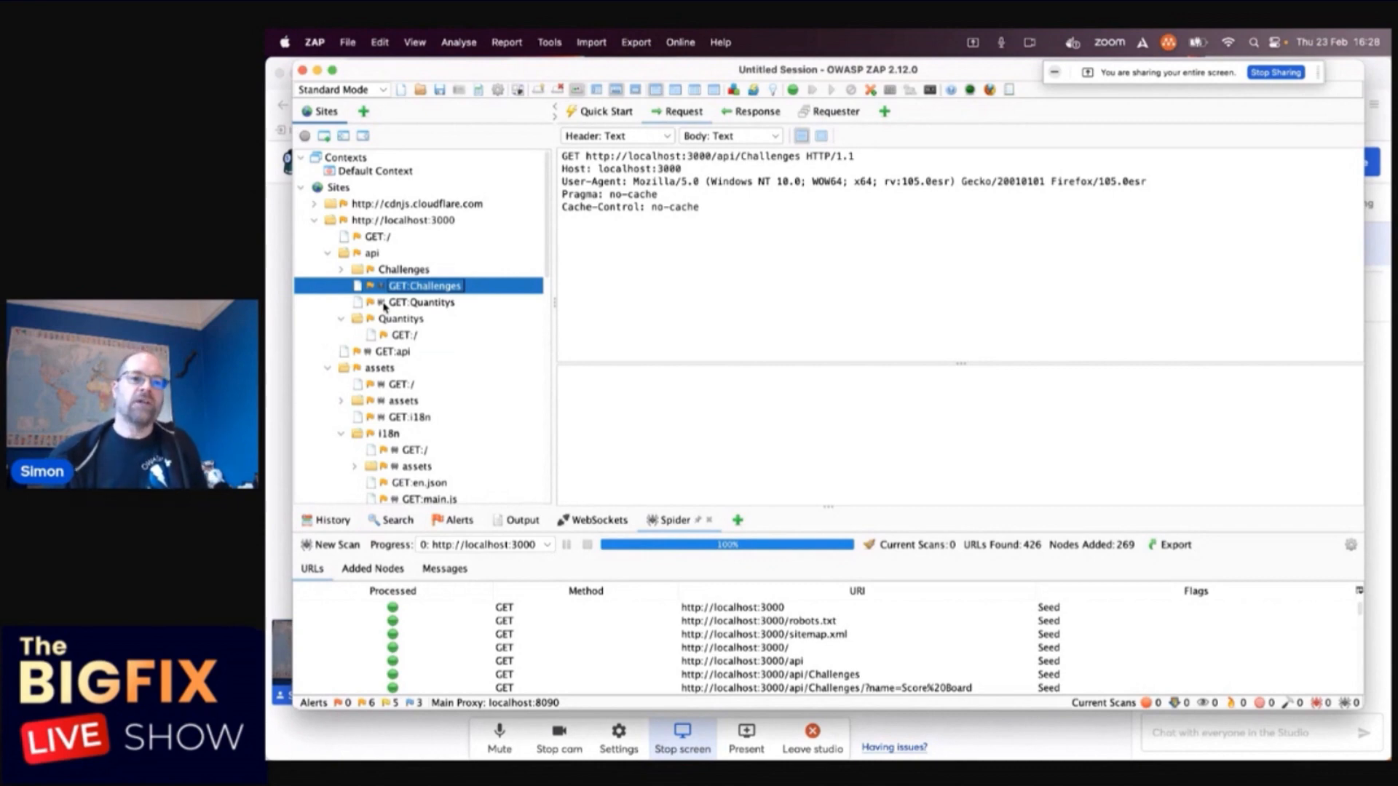
pyautogui.click(423, 303)
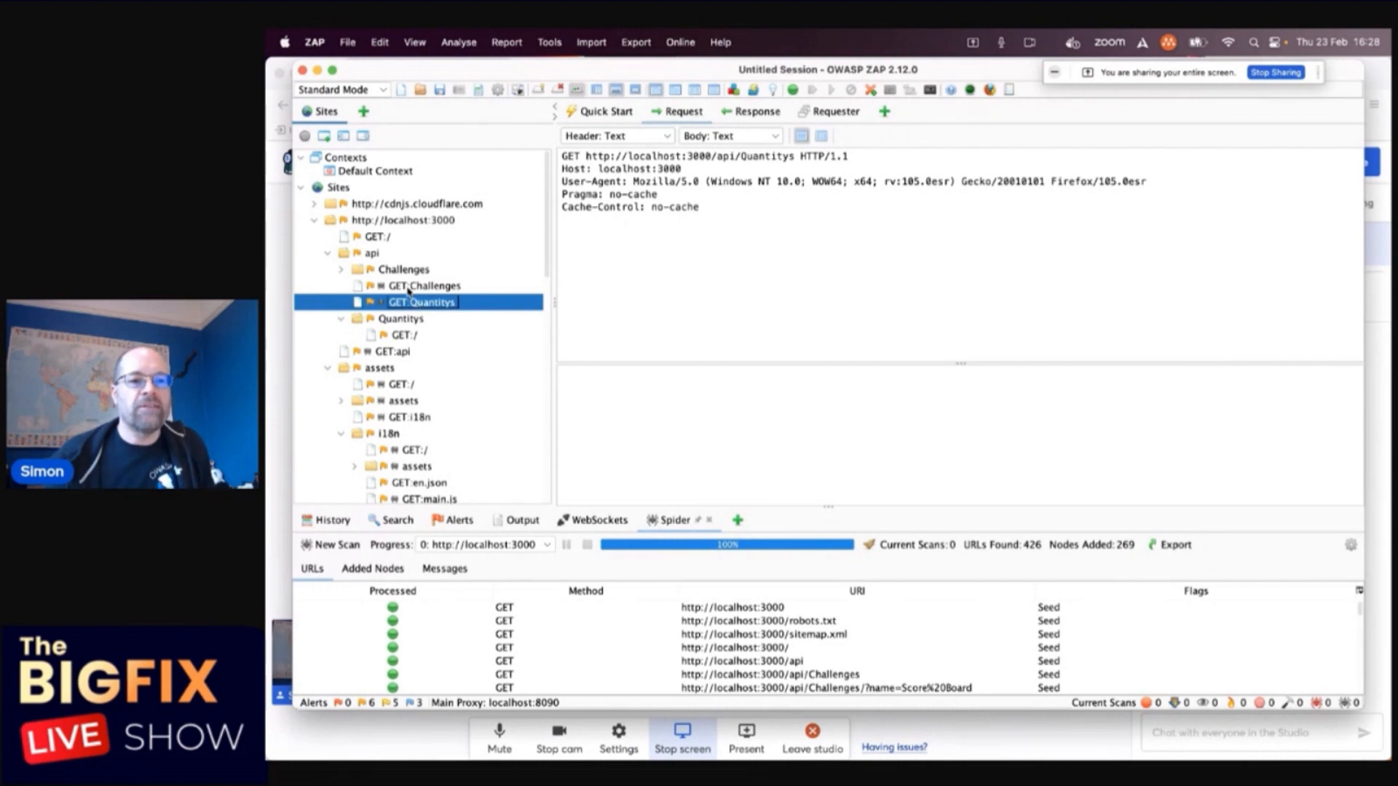
pyautogui.click(422, 286)
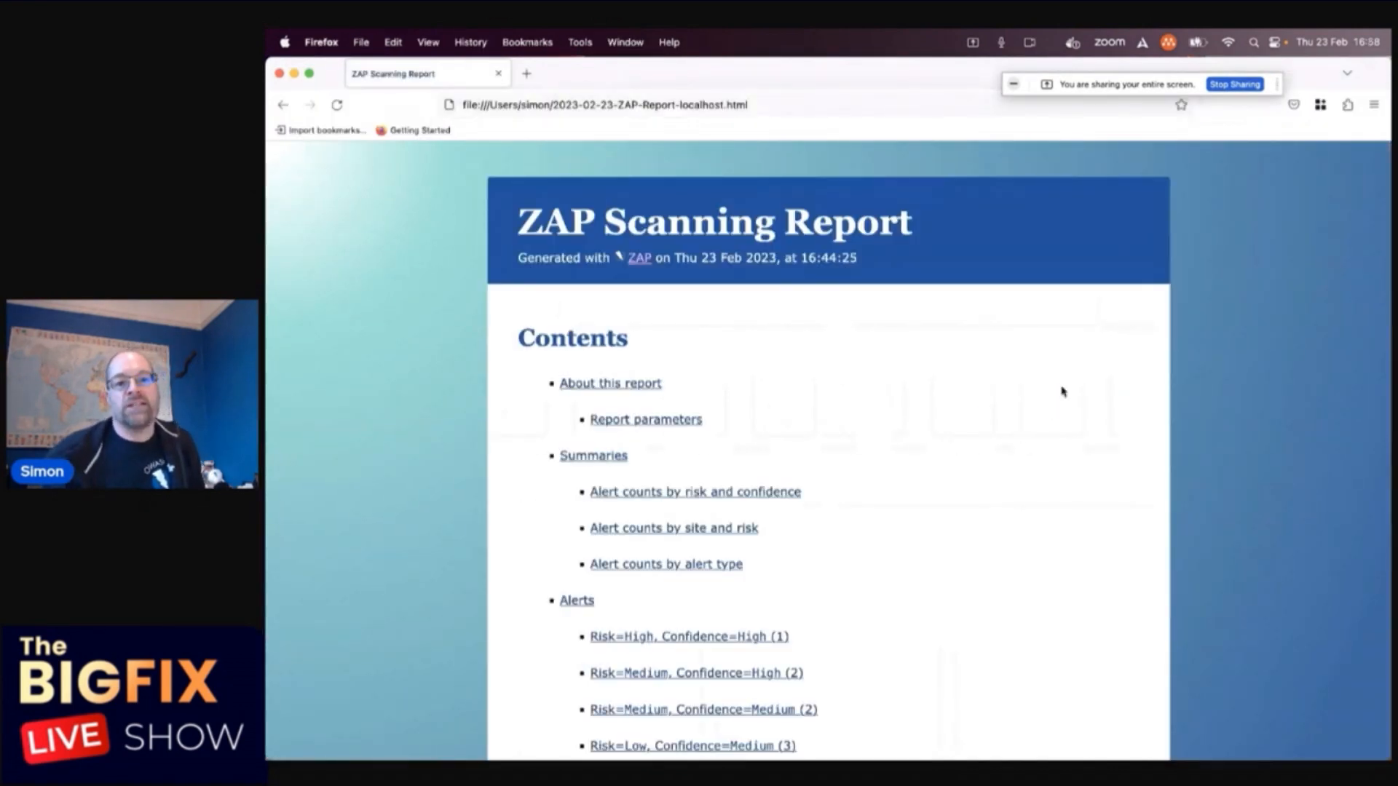
# - Scroll down through the localhost ZAP Scanning Report's alerts grouped by risk and confidence
pyautogui.scroll(-3)
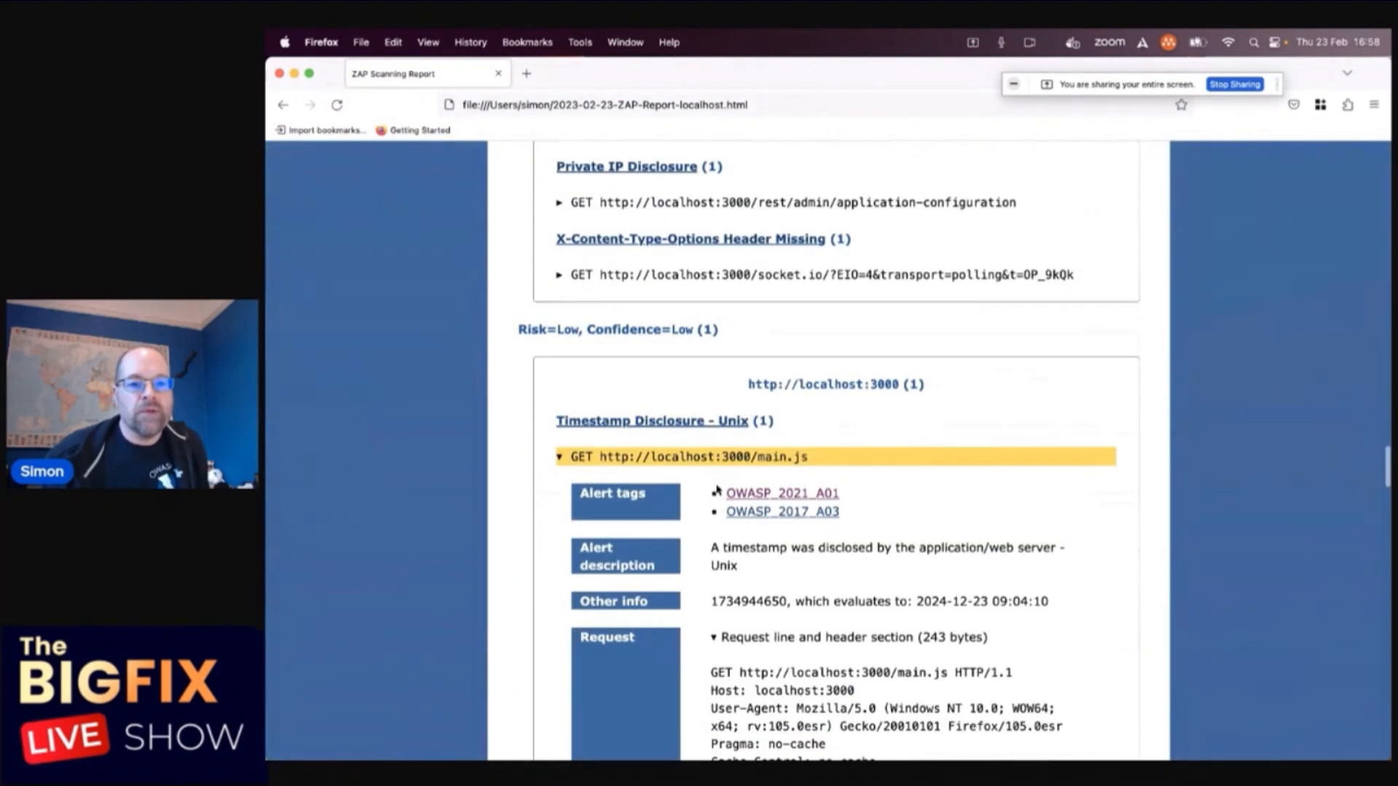
pyautogui.scroll(-3)
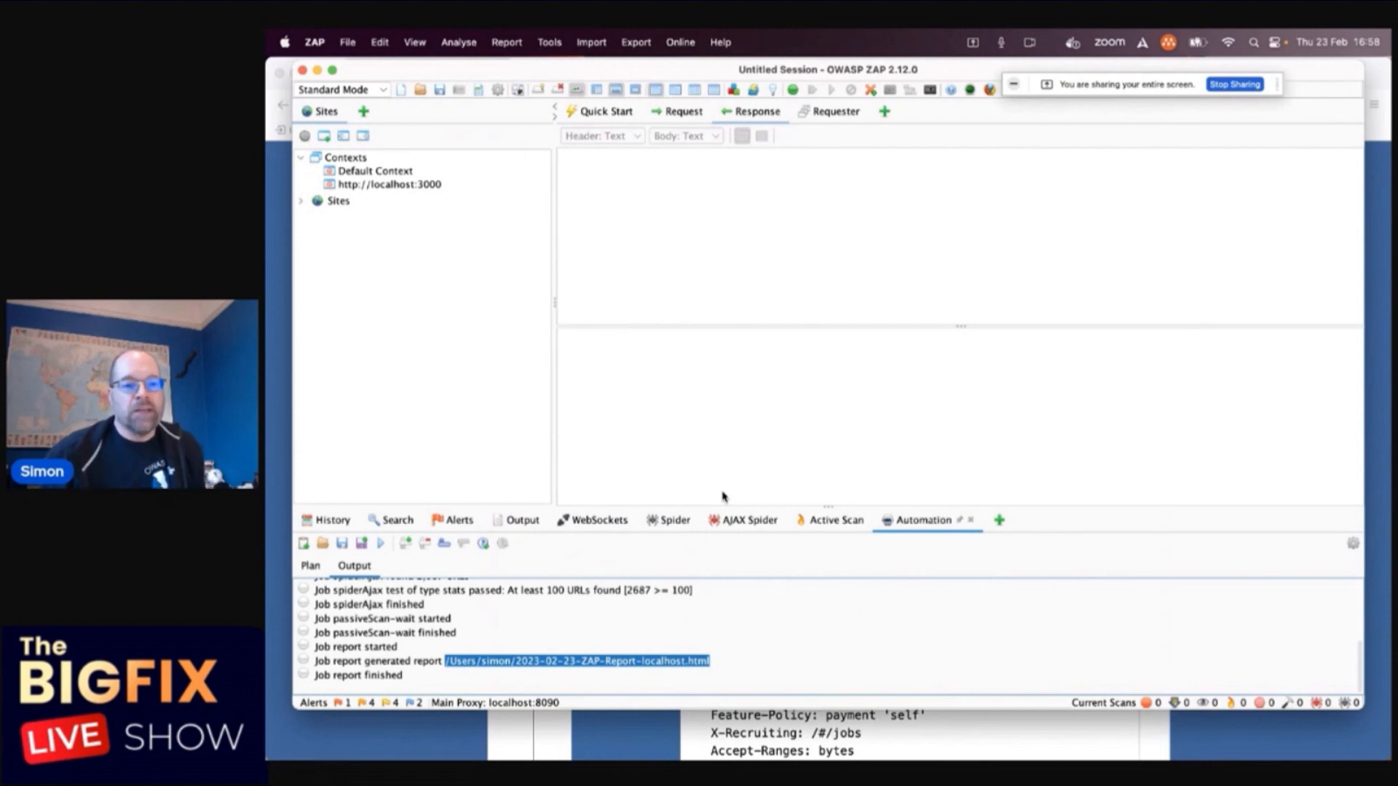
pyautogui.moveTo(757, 643)
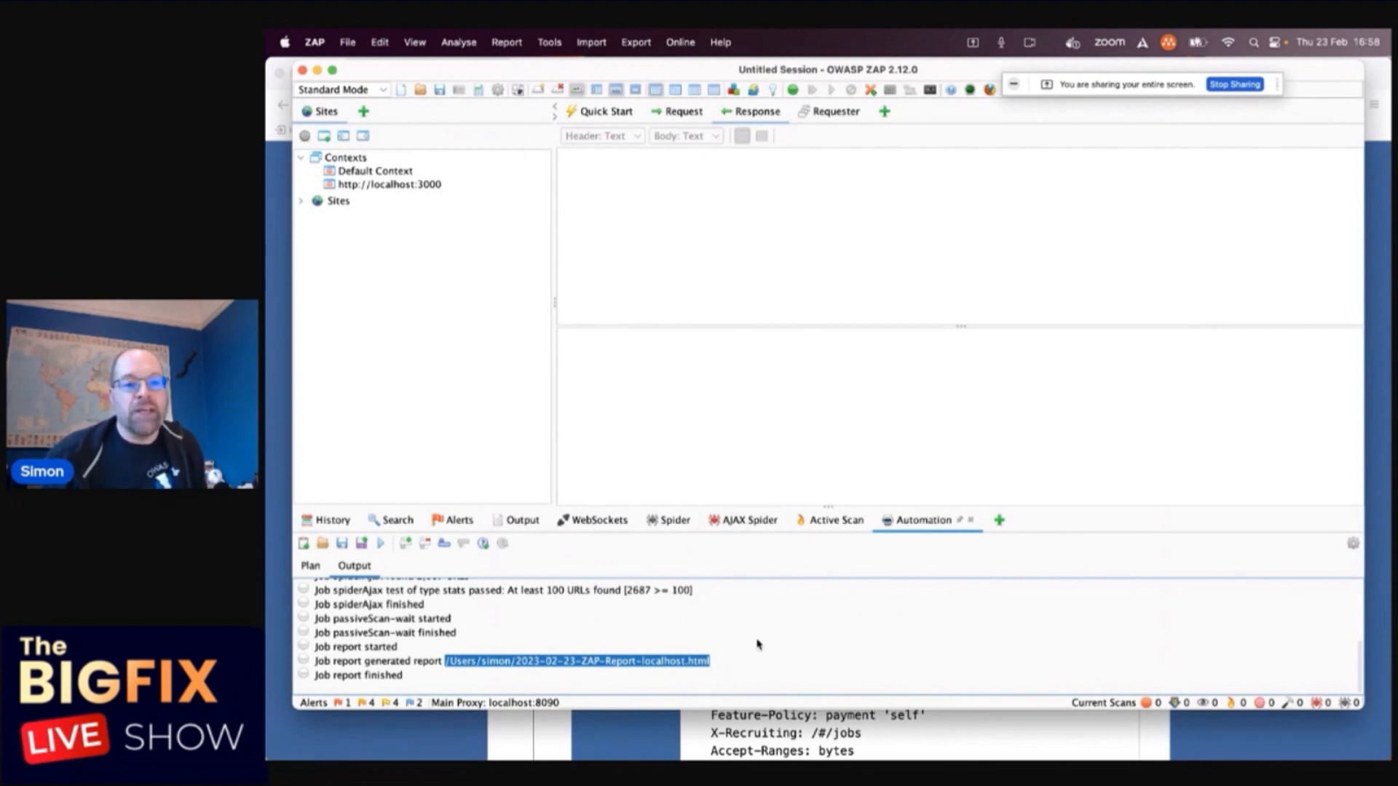